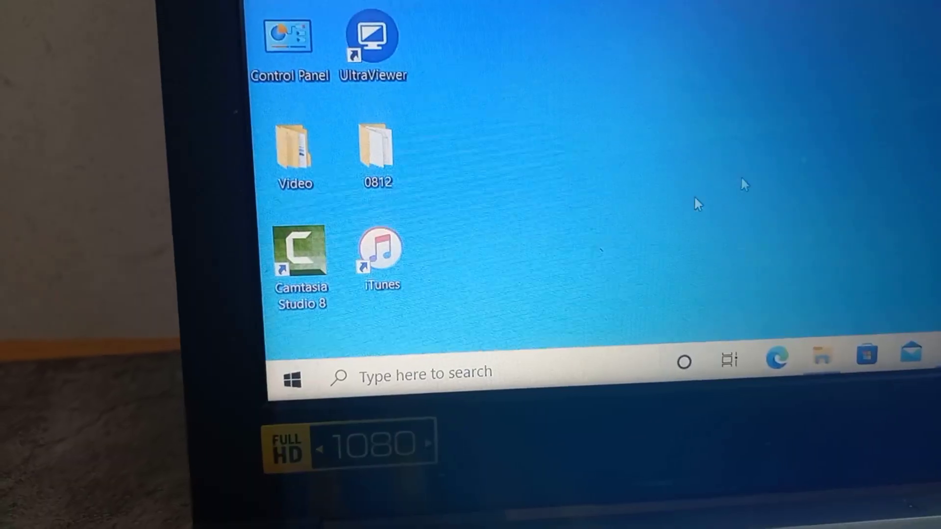
Launch Control Panel from its desktop shortcut
left_click(292, 380)
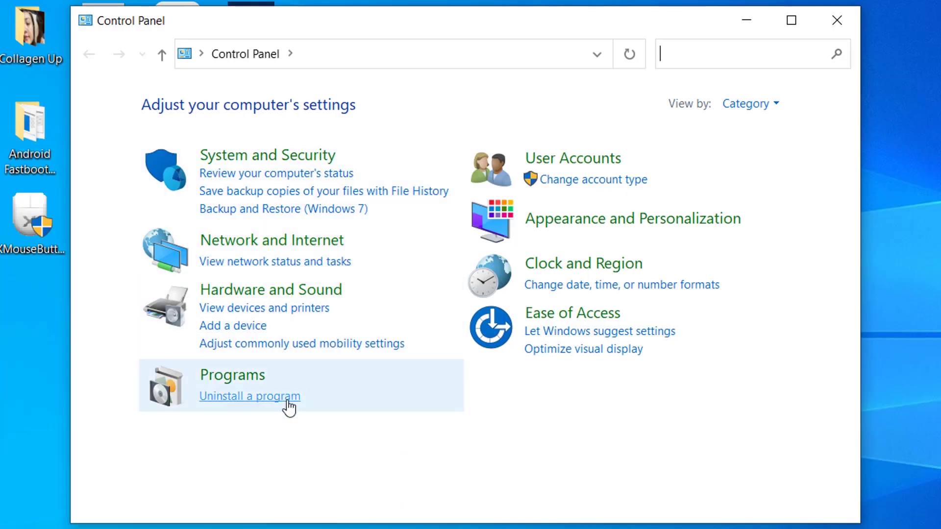
List the installed programs and verify the Apple Mobile Device Support entry is present
left_click(250, 396)
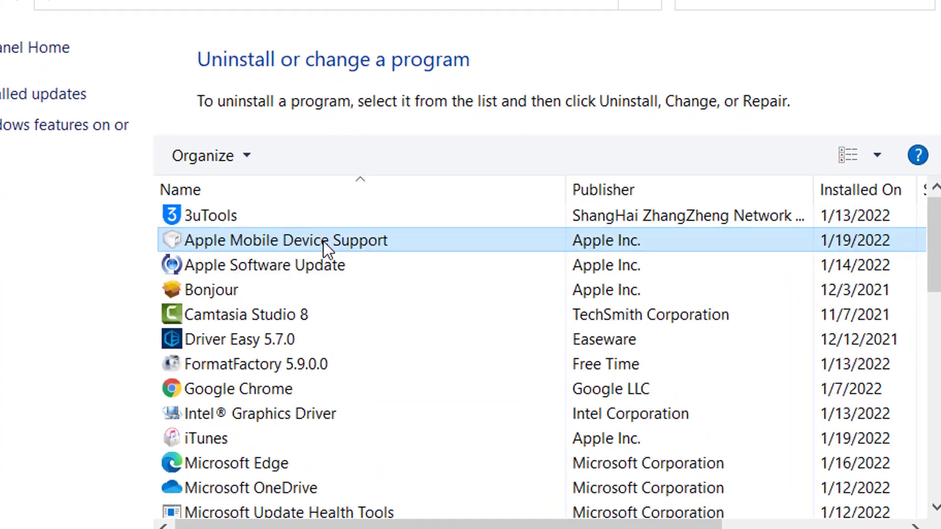
left_click(286, 240)
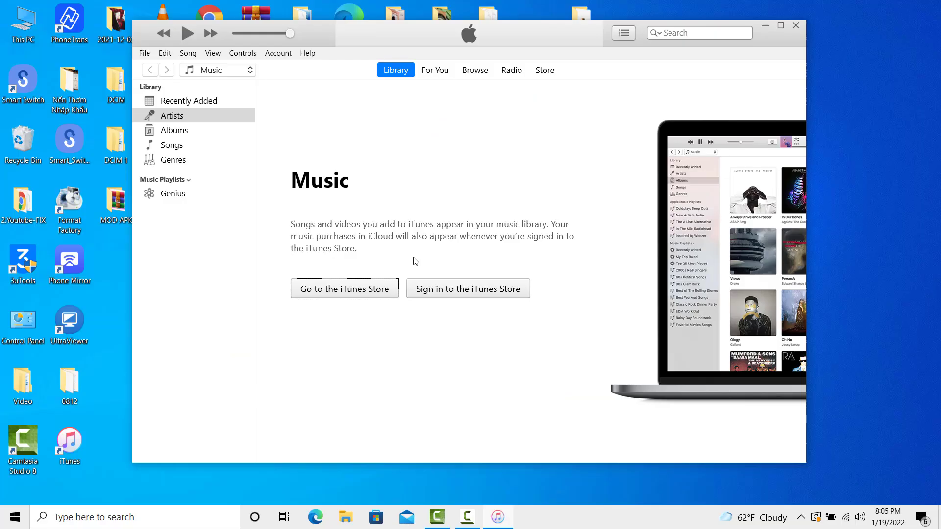
Run Check for Updates from the iTunes Help menu
left_click(307, 53)
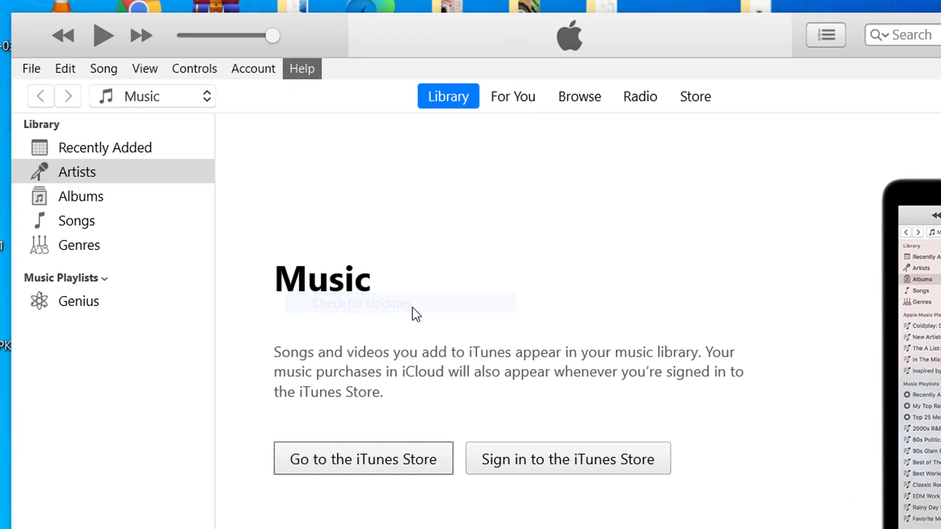
left_click(360, 304)
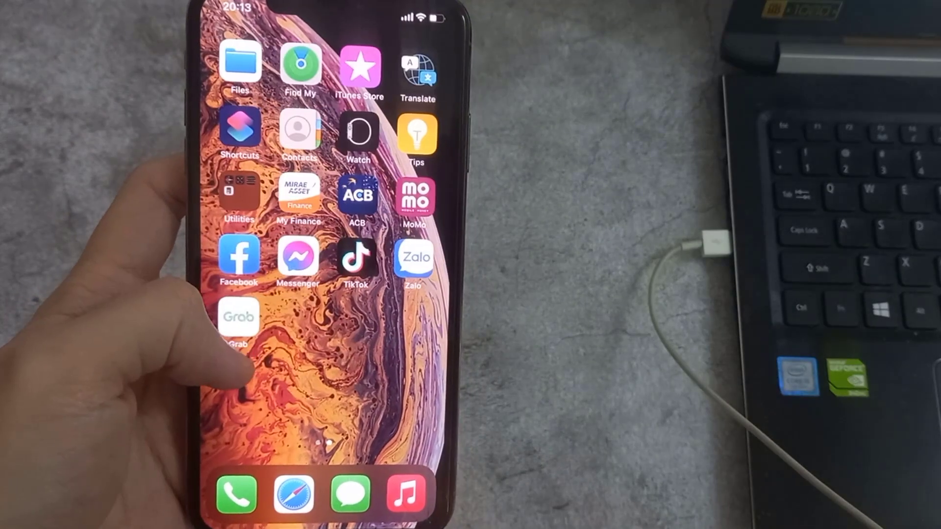
Go to Settings > General > Transfer or Reset iPhone and bring up the Reset choices
scroll("right", 3)
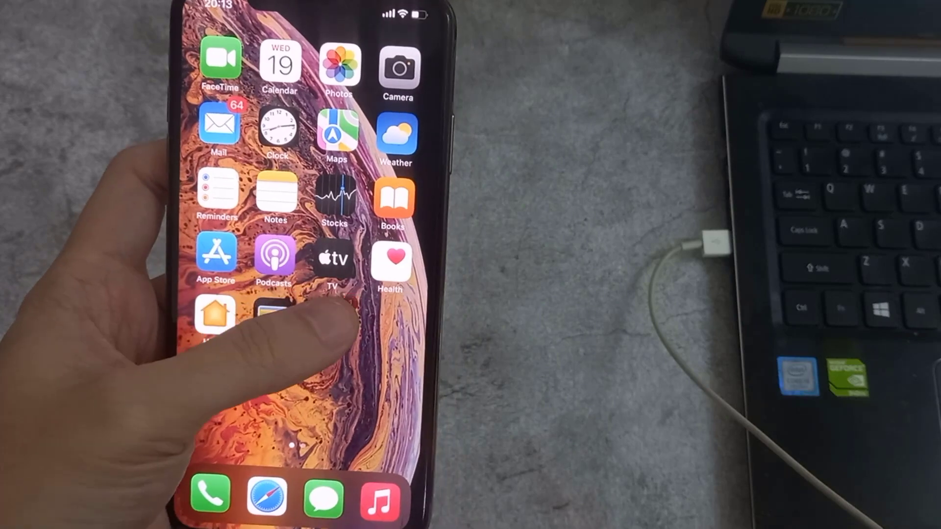
left_click(213, 312)
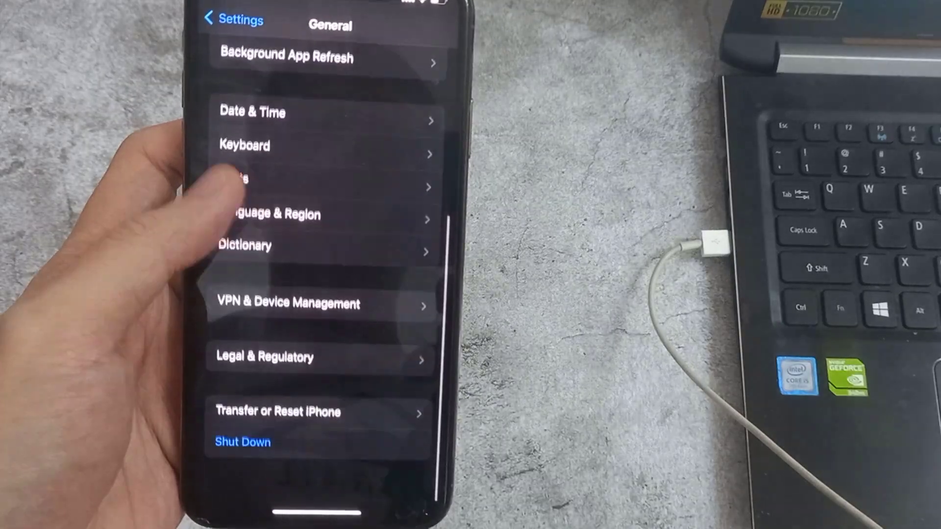
scroll("down", 3)
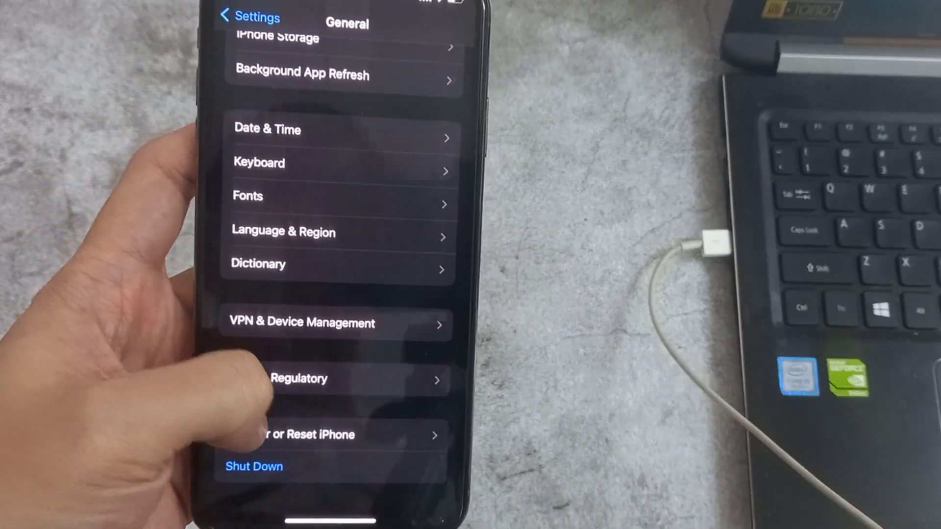
left_click(294, 434)
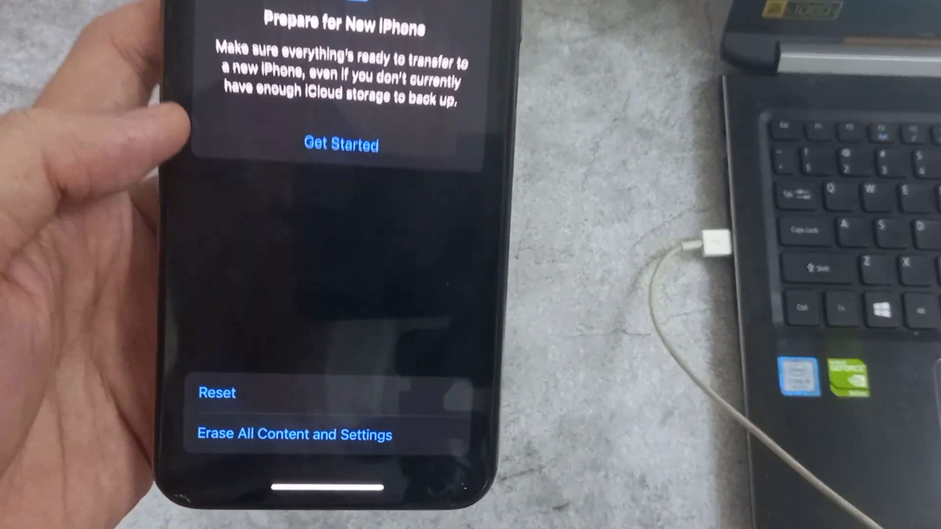
left_click(215, 394)
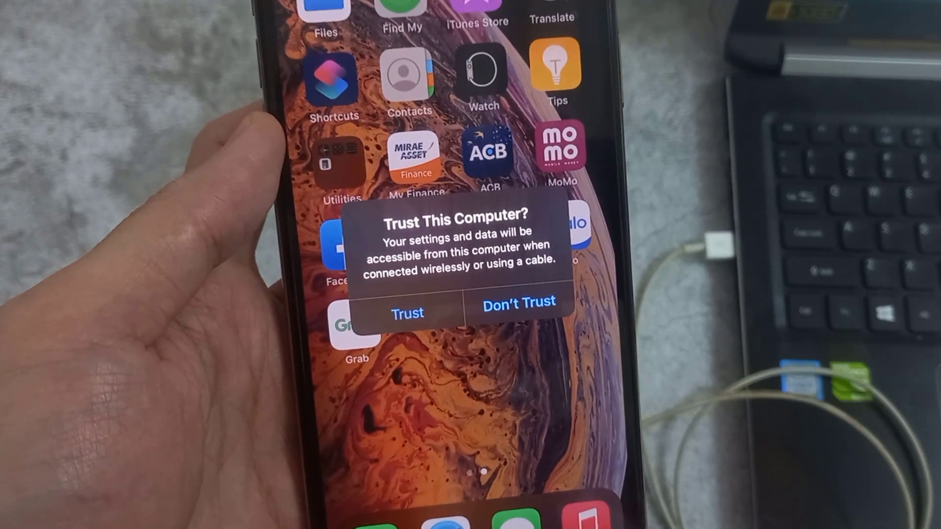
Choose Trust on the Trust This Computer alert and enter the device passcode
left_click(406, 312)
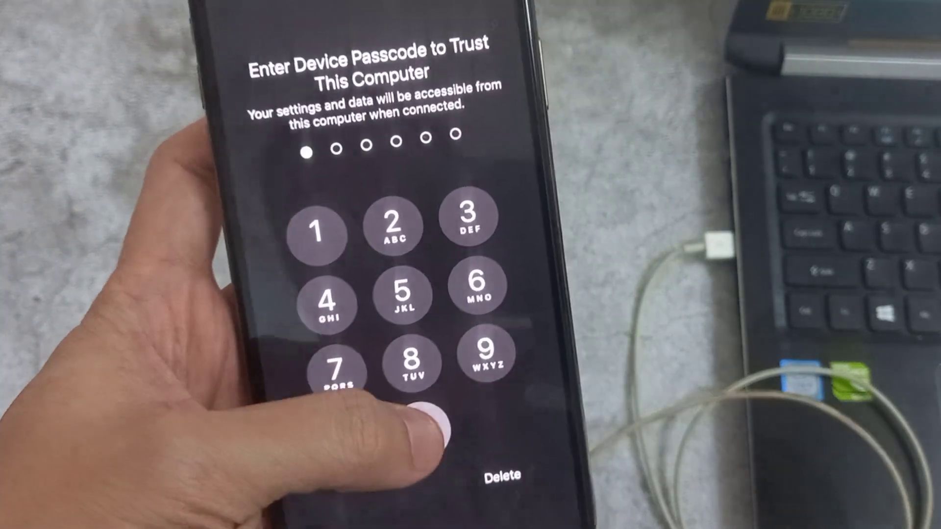
left_click(439, 356)
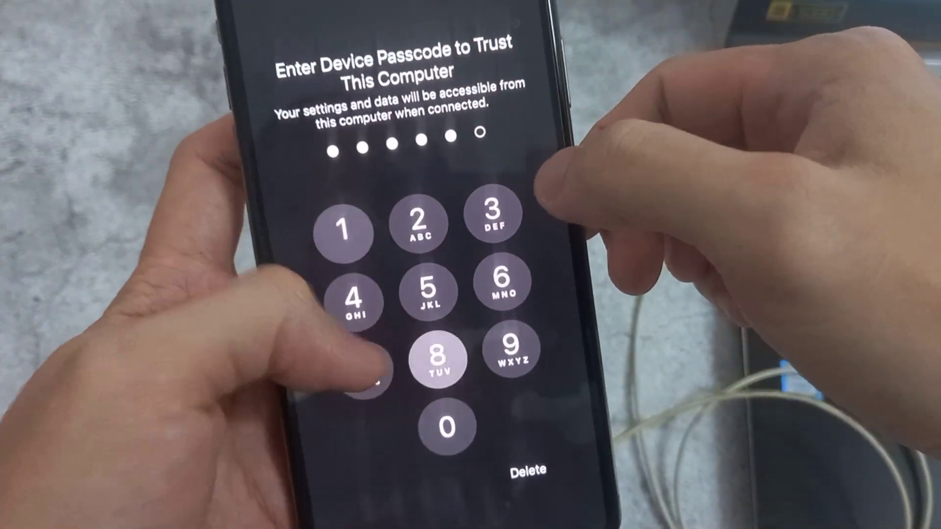
left_click(439, 360)
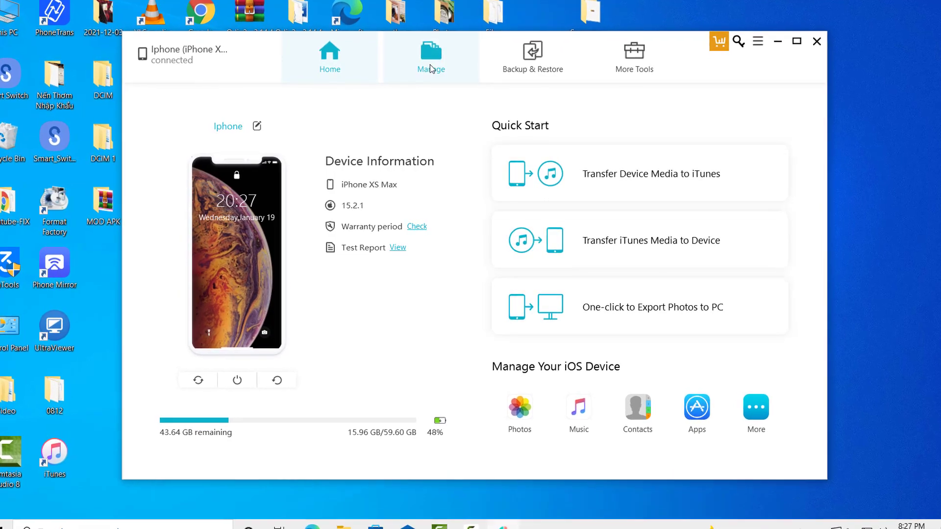
Close the iCareFone window after reviewing the iPhone XS Max device information
left_click(431, 54)
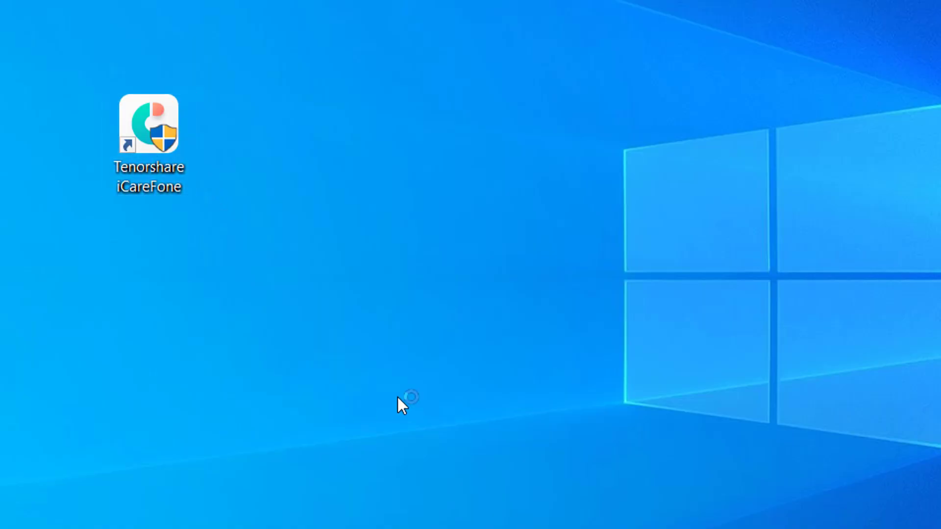
Relaunch iCareFone, choose Remind me later, and start Photos under Manage Your iOS Device
double_click(148, 125)
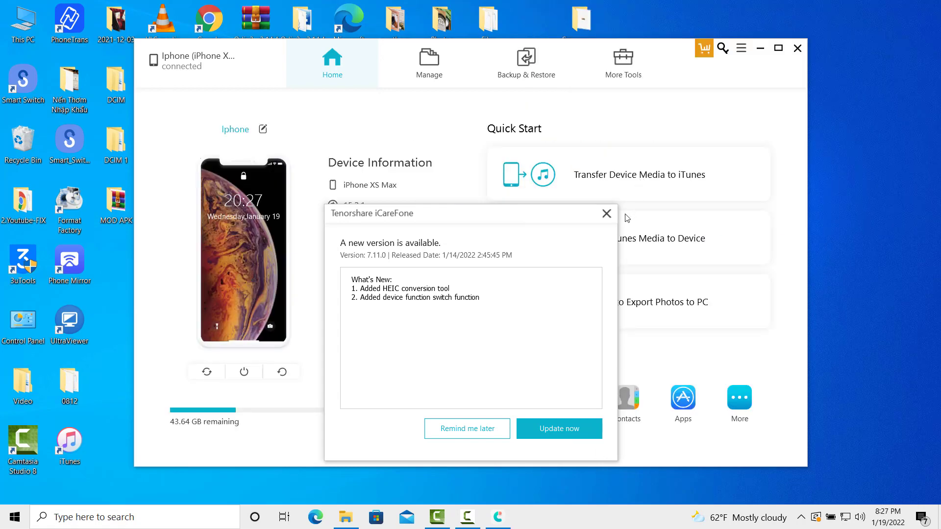
left_click(606, 213)
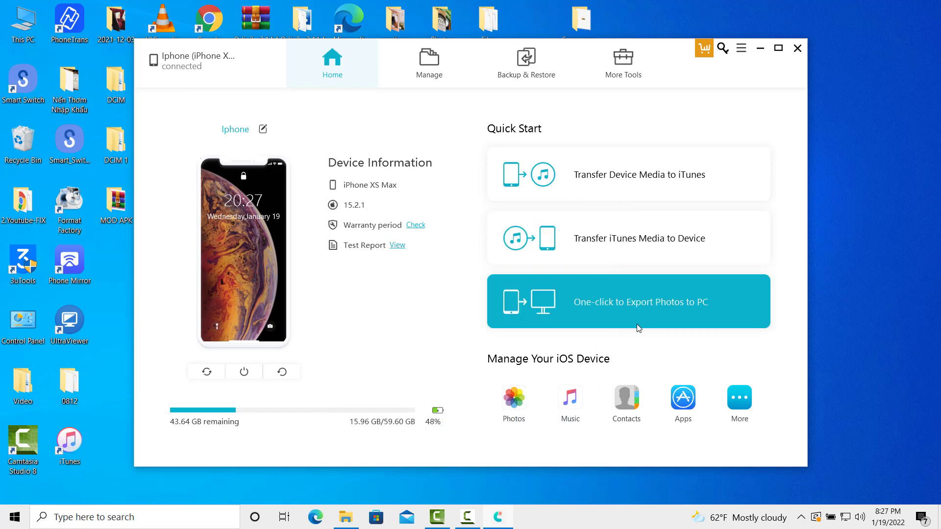
mouse_move(393, 215)
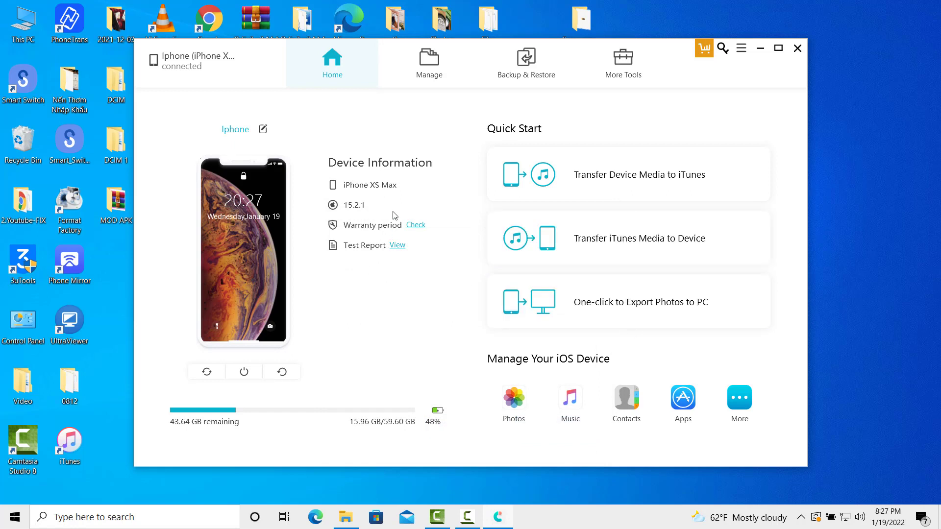
left_click(428, 63)
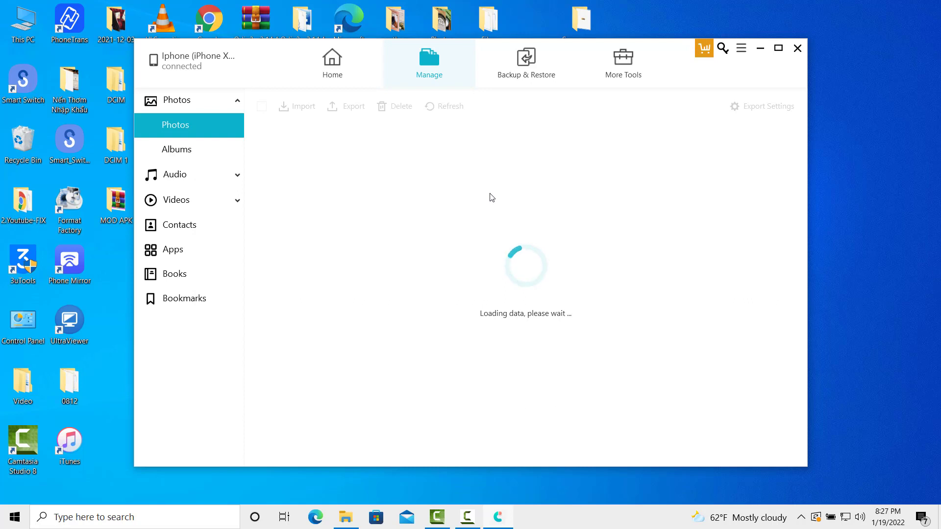
mouse_move(535, 182)
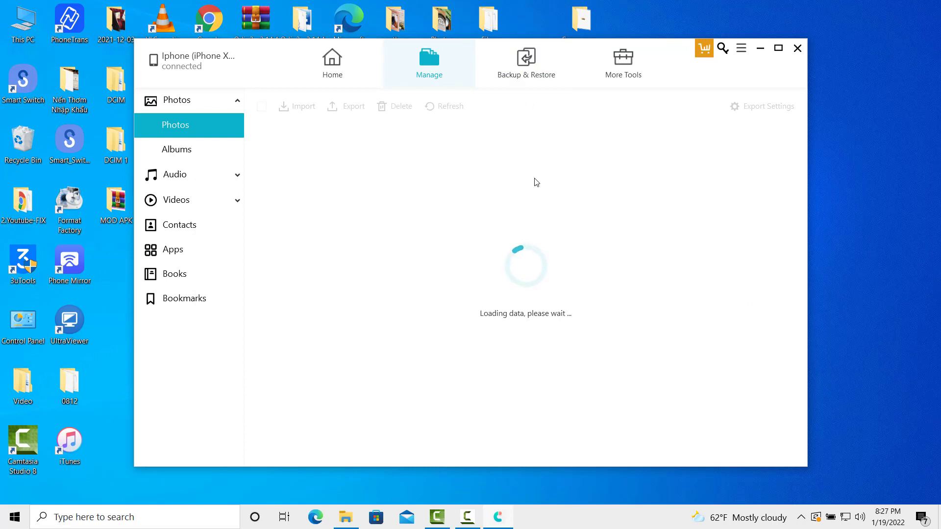